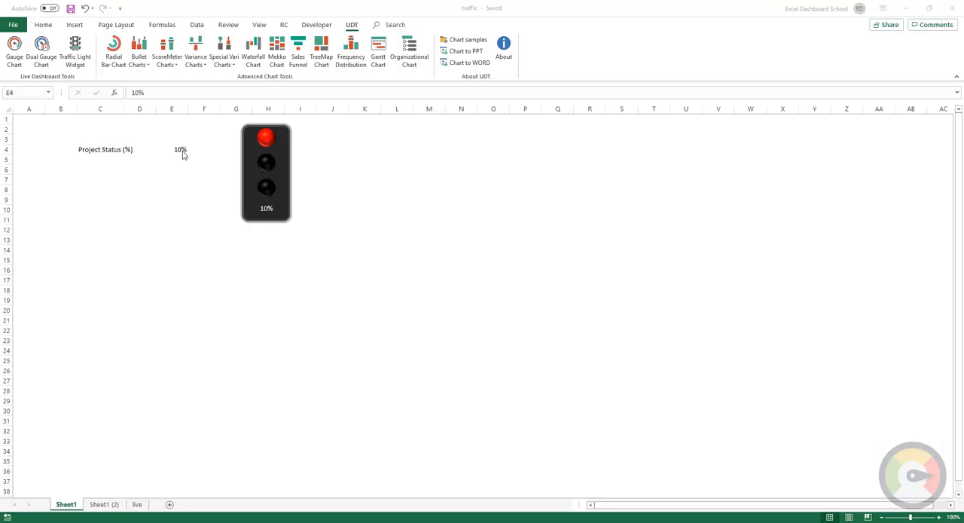
# - Enter 50, 88, then 12% as Project Status in E4, leaving the light red
pyautogui.write('50')
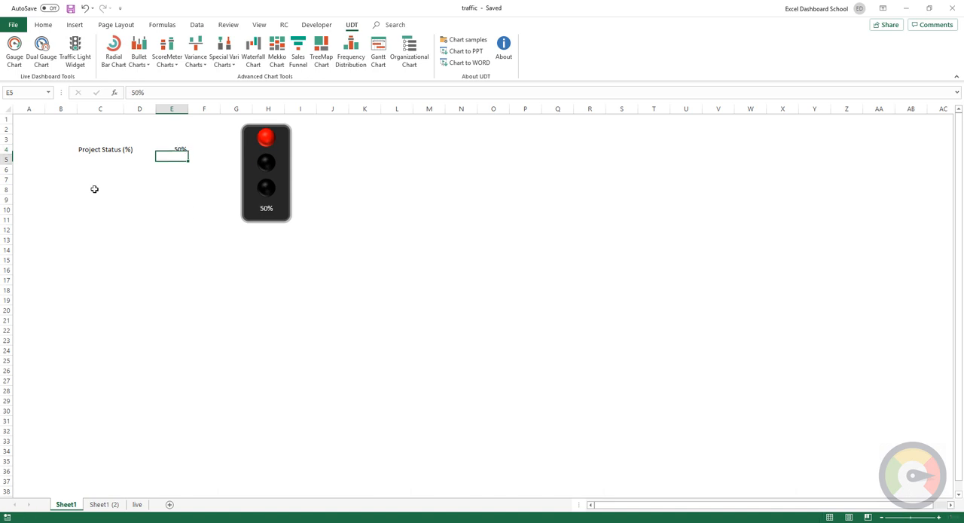
pyautogui.write('88%')
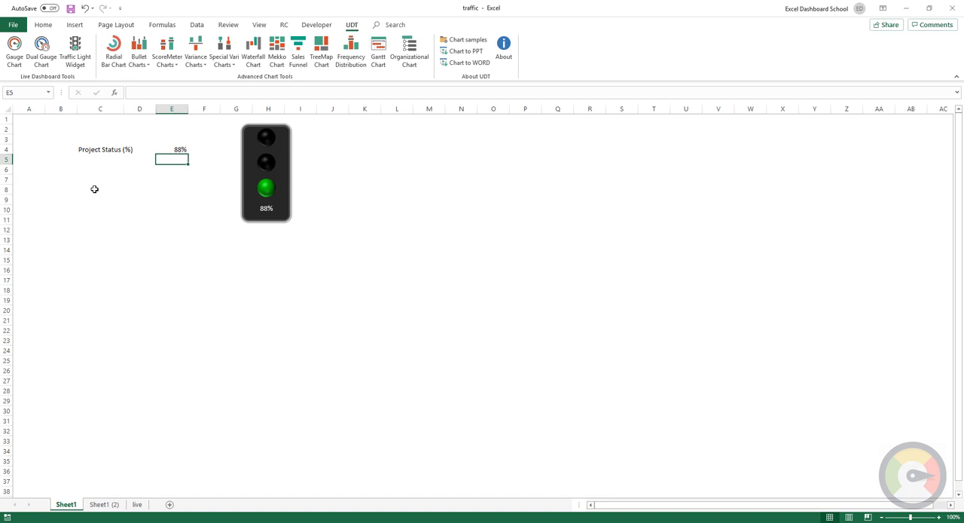
pyautogui.write('12%')
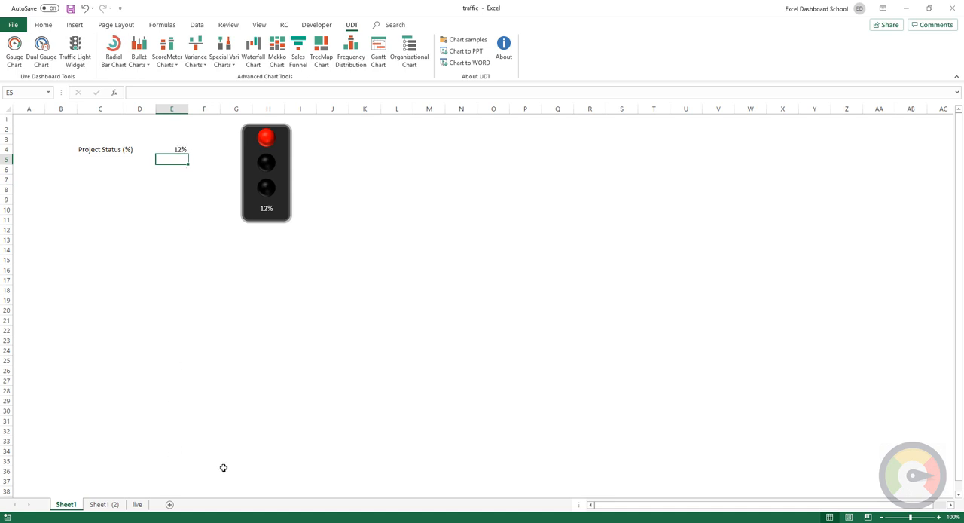
pyautogui.moveTo(138, 453)
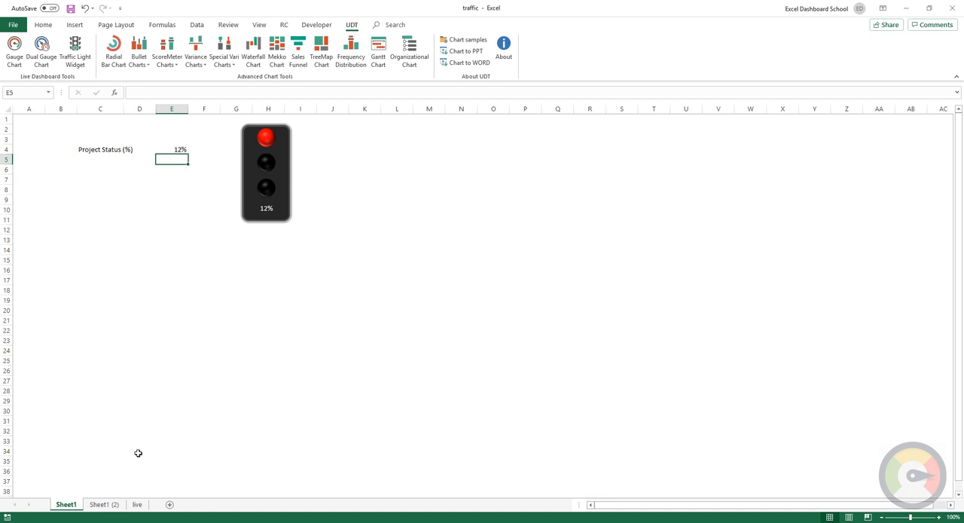
# - Switch to the Sheet1 (2) sheet and open UDT > Traffic Light Widget
pyautogui.click(104, 504)
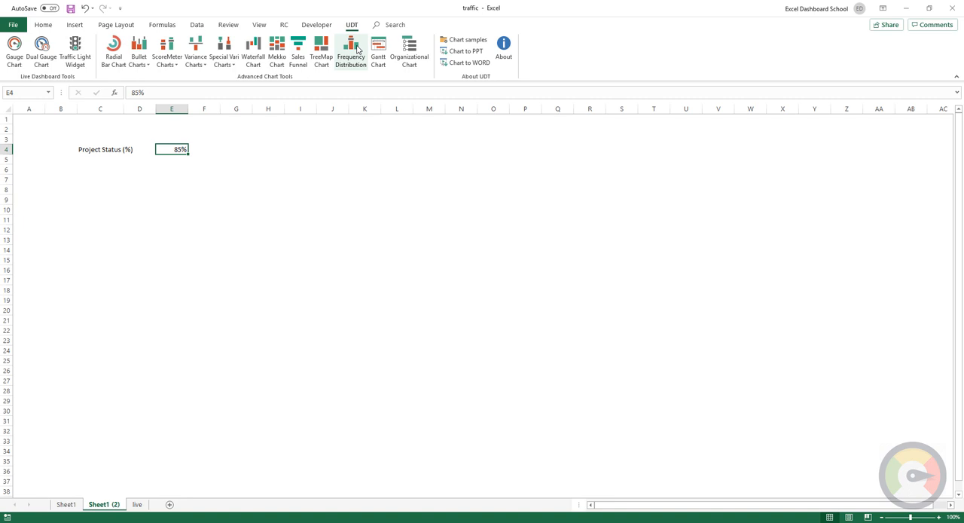
pyautogui.moveTo(91, 68)
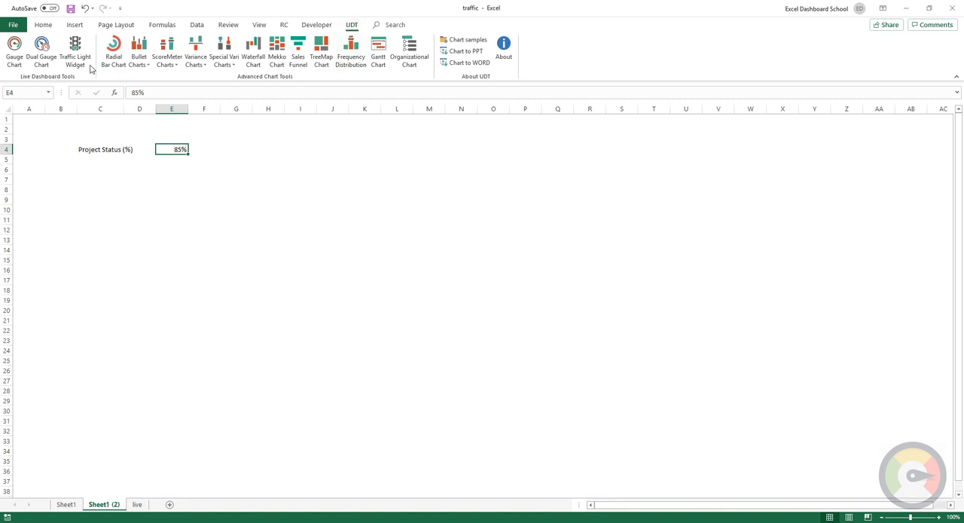
pyautogui.moveTo(75, 51)
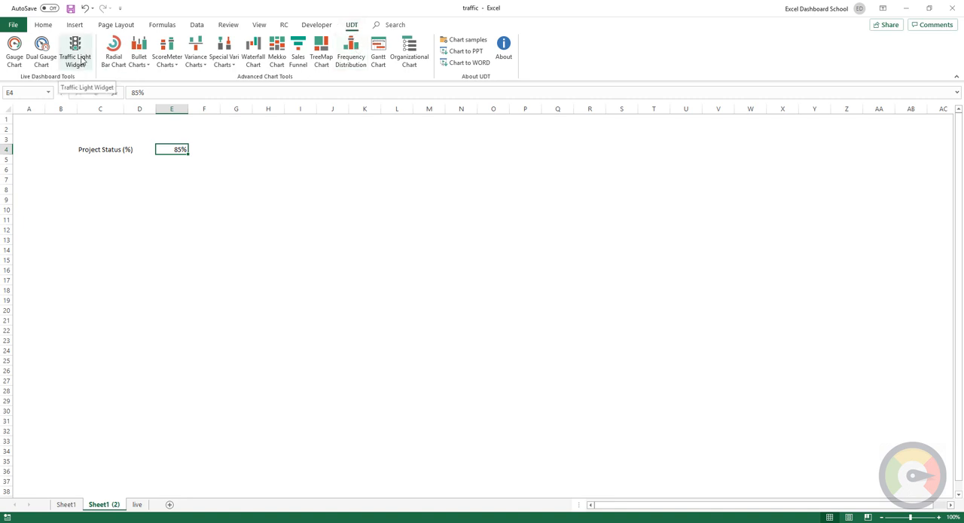
pyautogui.click(74, 51)
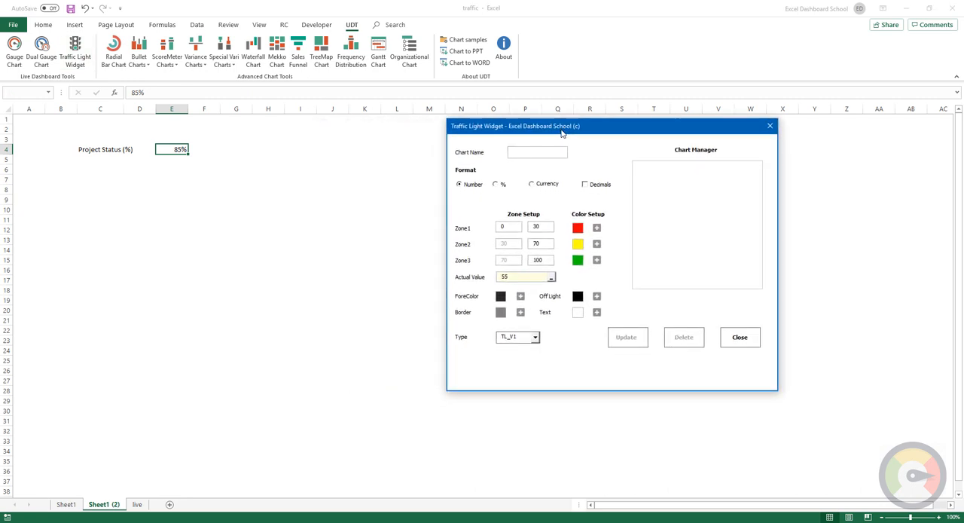
# - Name the widget SAMPLE-01, use % format, and set Zone3's colour to teal
pyautogui.click(538, 152)
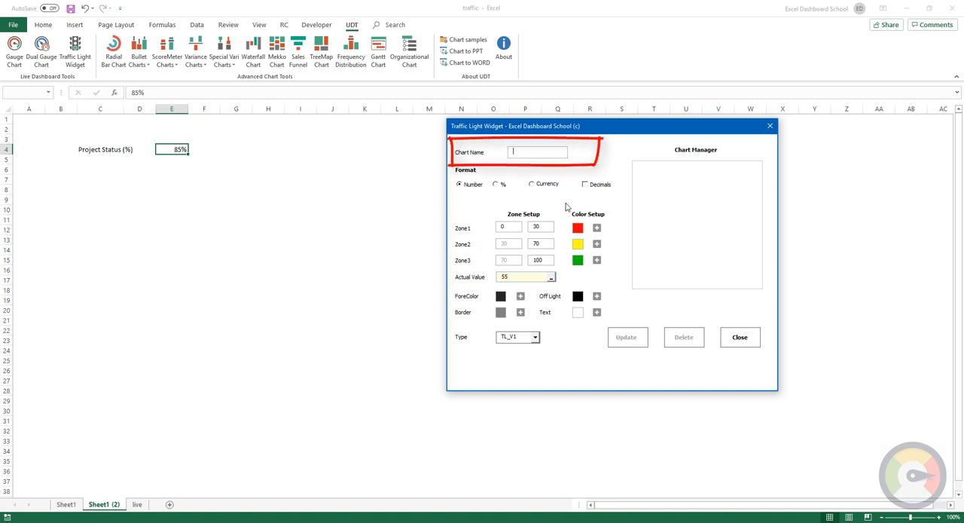
pyautogui.write('SAMPLE-01')
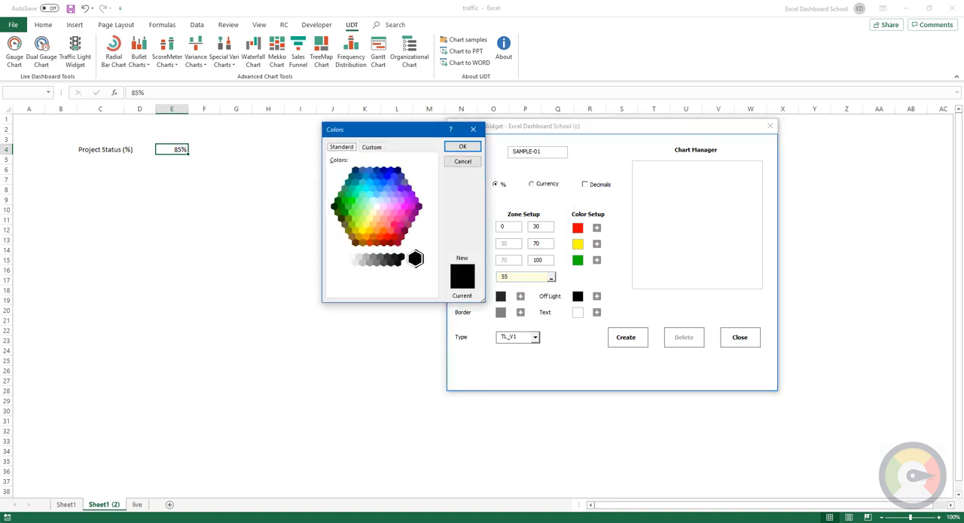
pyautogui.click(355, 183)
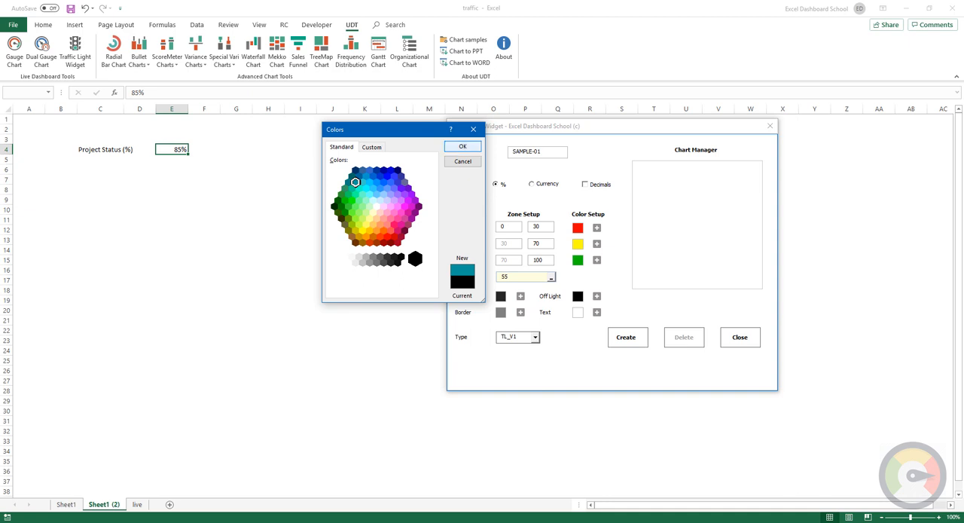
pyautogui.click(463, 146)
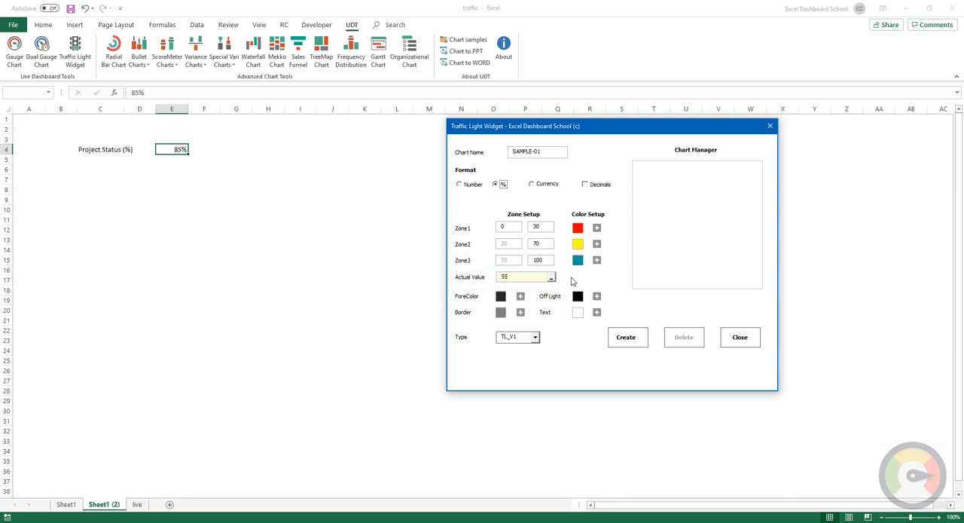
pyautogui.moveTo(552, 280)
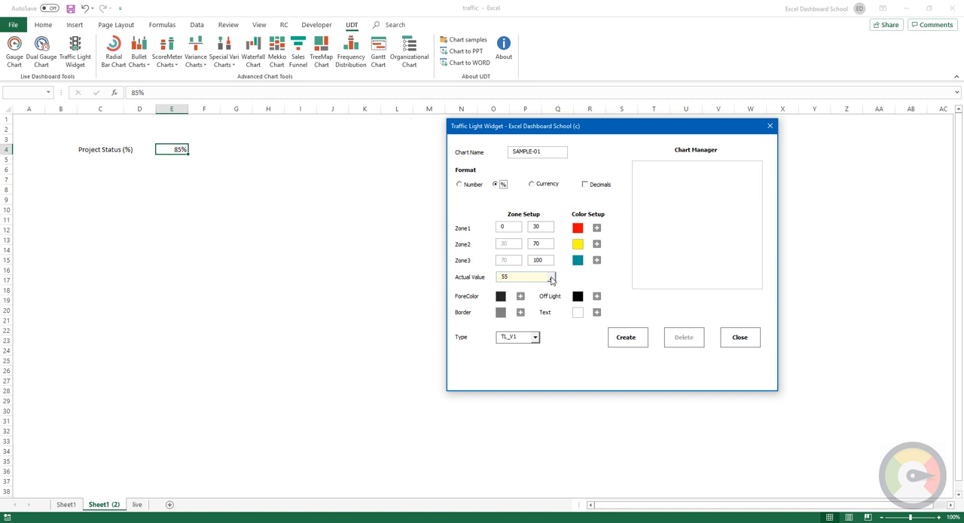
# - Link SAMPLE-01 to cell E4, create it, and enter 89% to light it teal
pyautogui.click(552, 277)
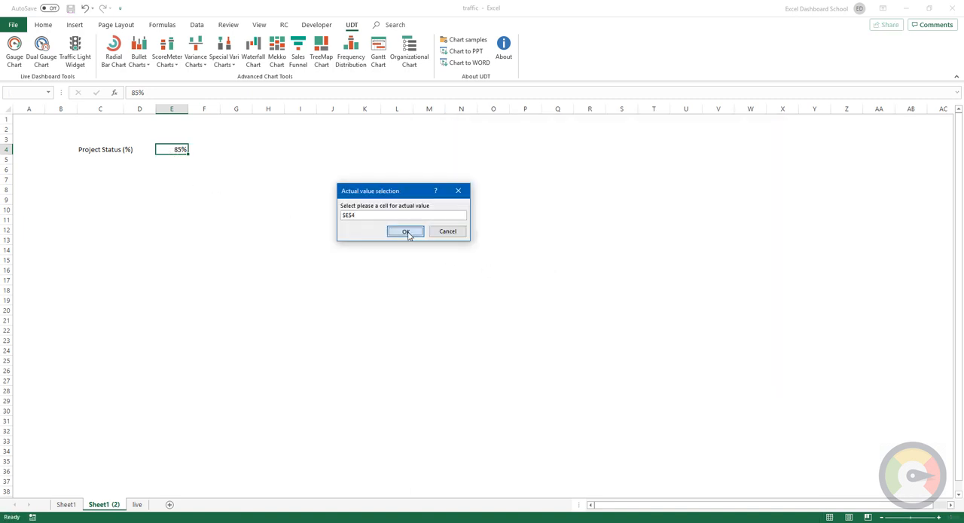
pyautogui.click(405, 232)
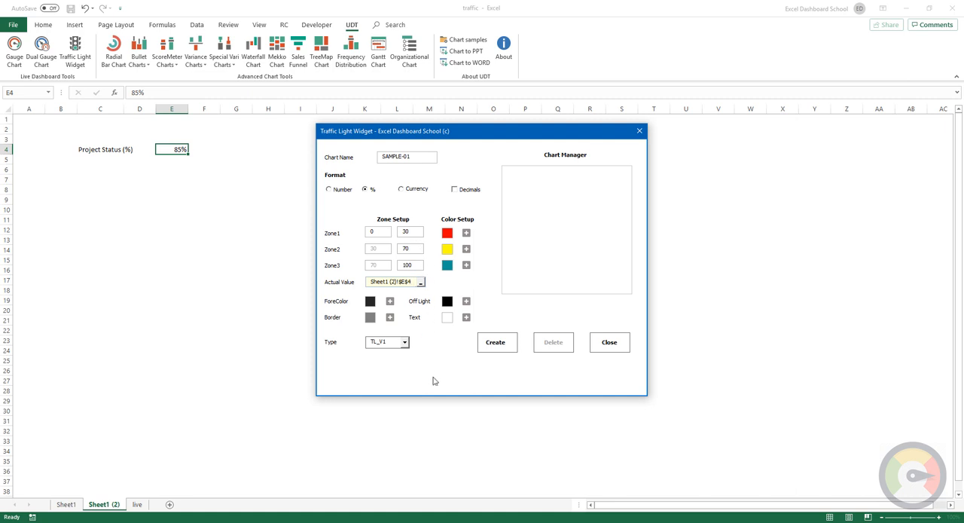
pyautogui.moveTo(434, 309)
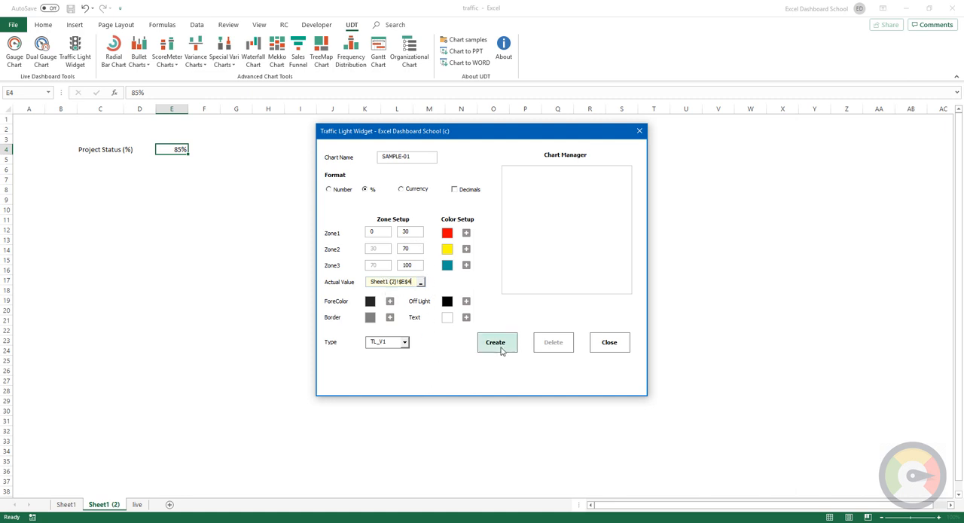
pyautogui.click(495, 343)
pyautogui.write('55')
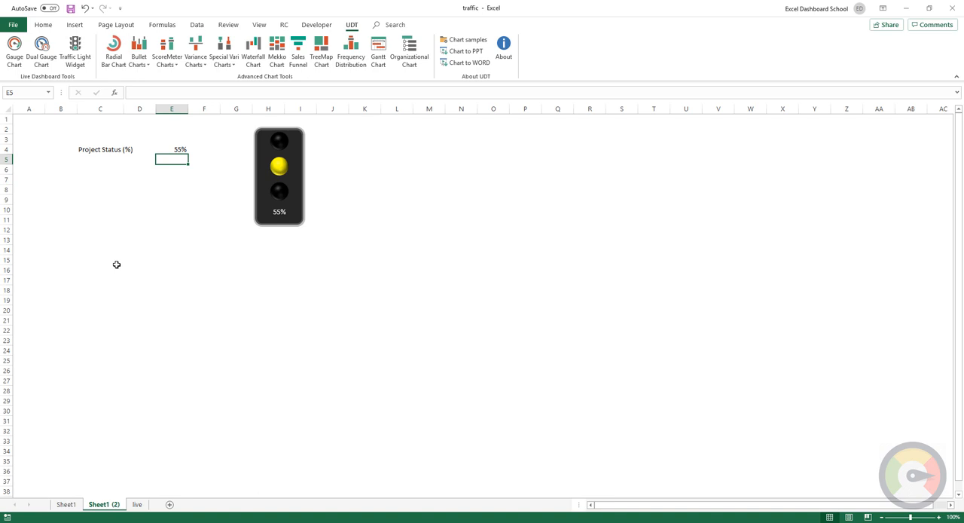
pyautogui.write('89%')
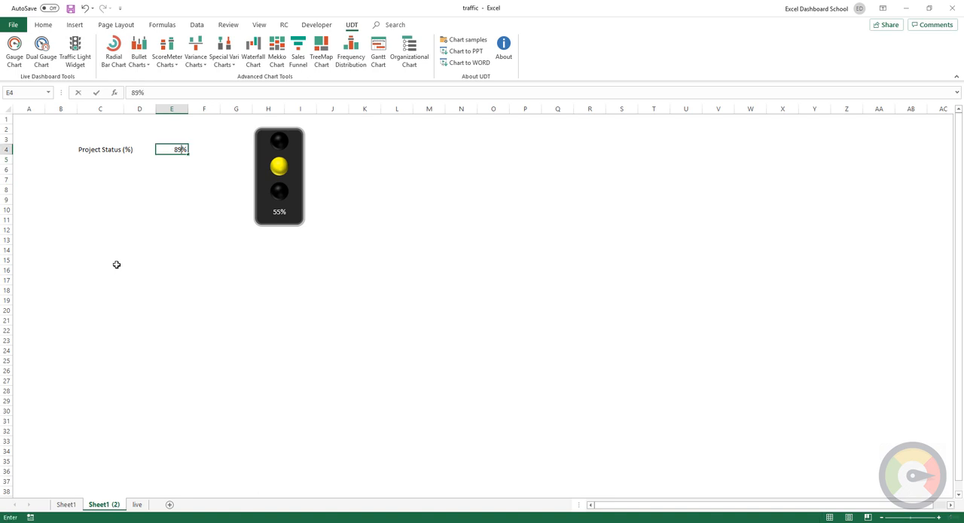
pyautogui.click(75, 47)
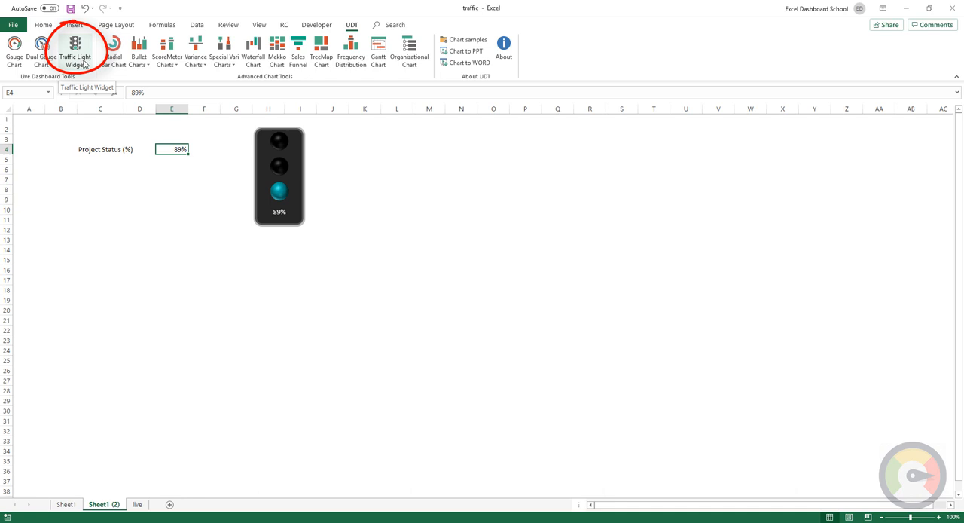
# - Reload SAMPLE-01, switch its type to horizontal TL_H1, and make Zone1 red
pyautogui.click(75, 47)
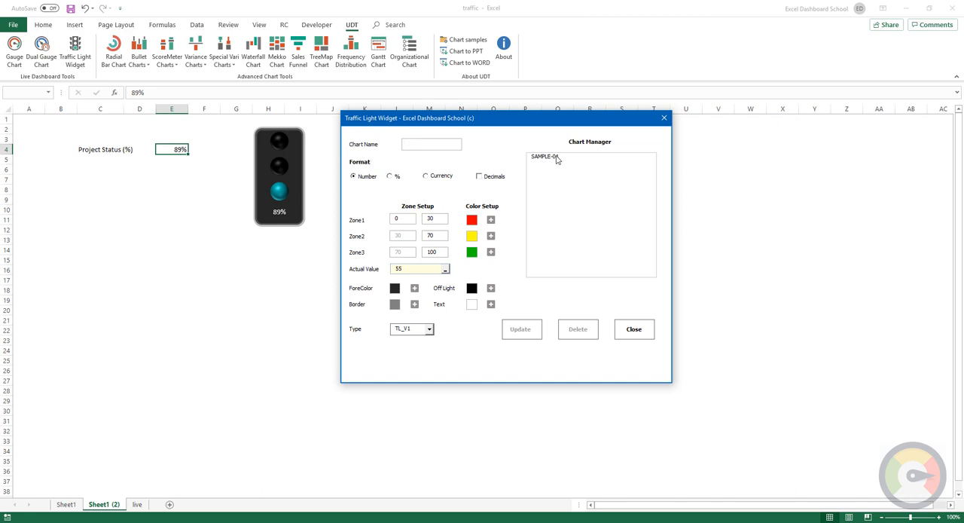
pyautogui.click(545, 157)
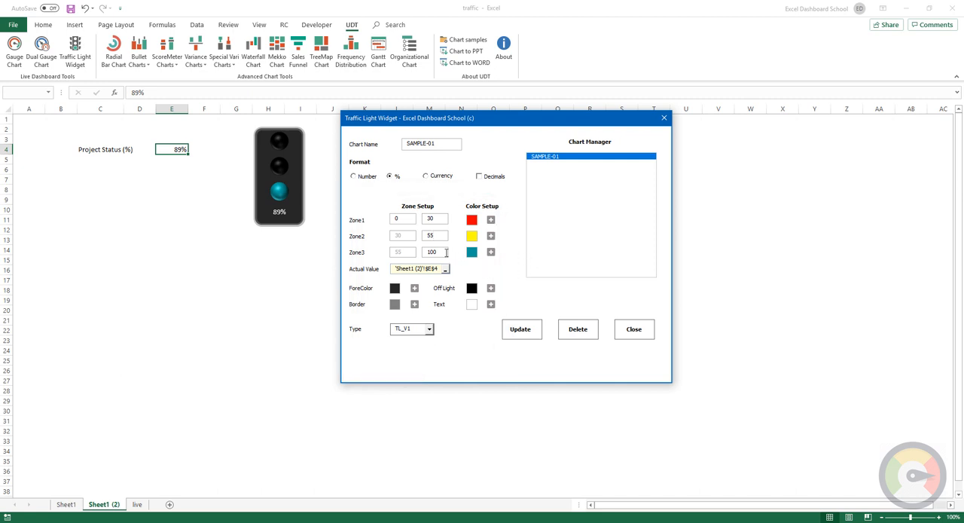
pyautogui.click(429, 329)
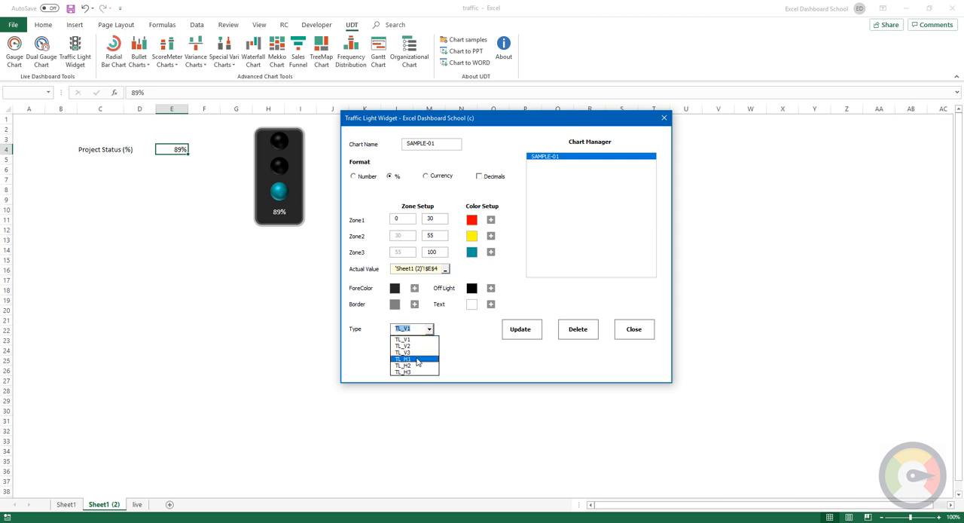
pyautogui.click(404, 359)
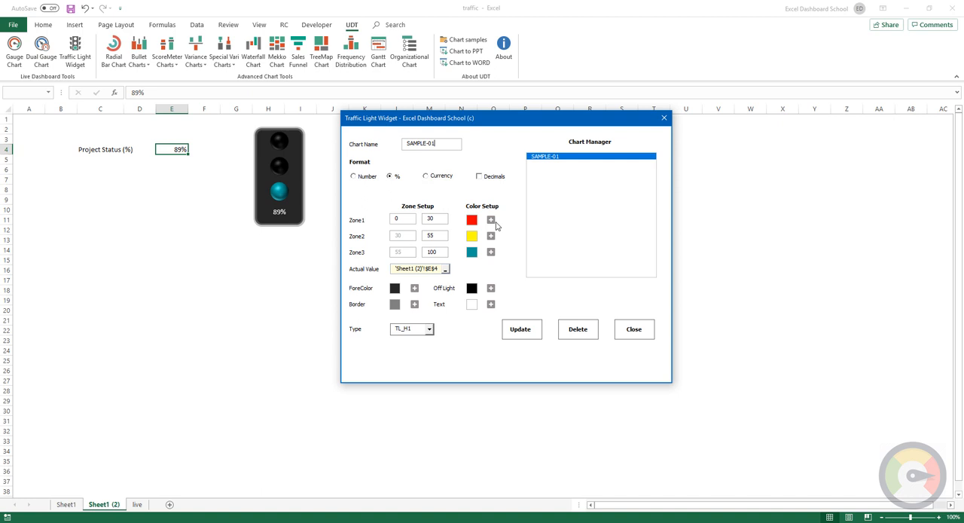
pyautogui.click(472, 219)
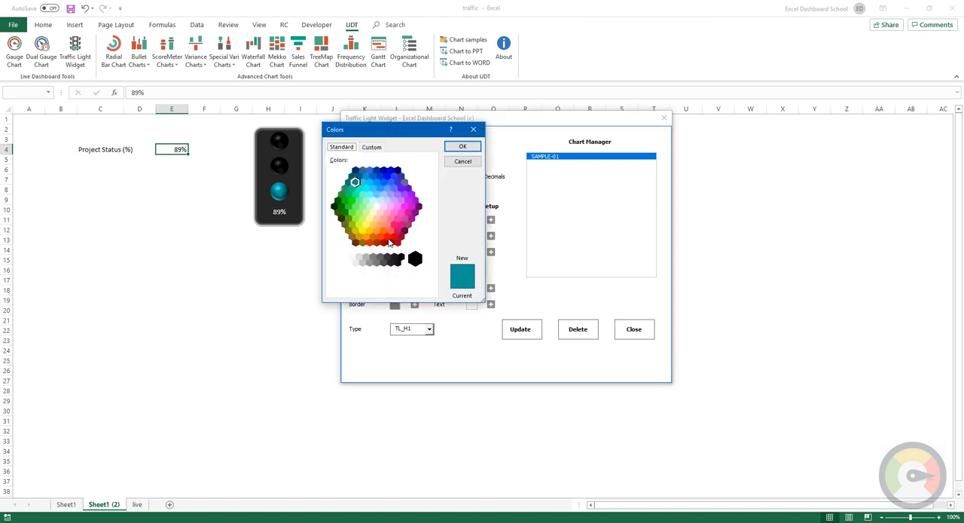
pyautogui.click(387, 236)
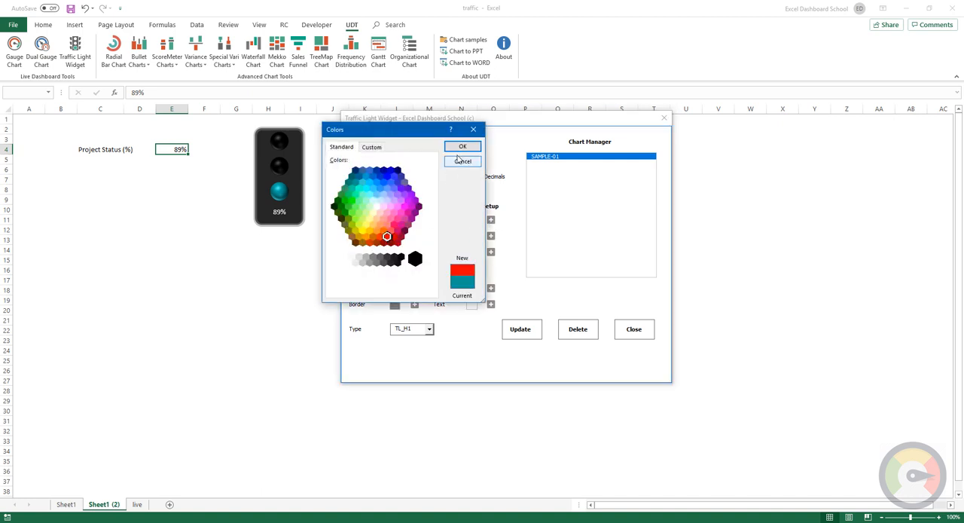
pyautogui.click(462, 146)
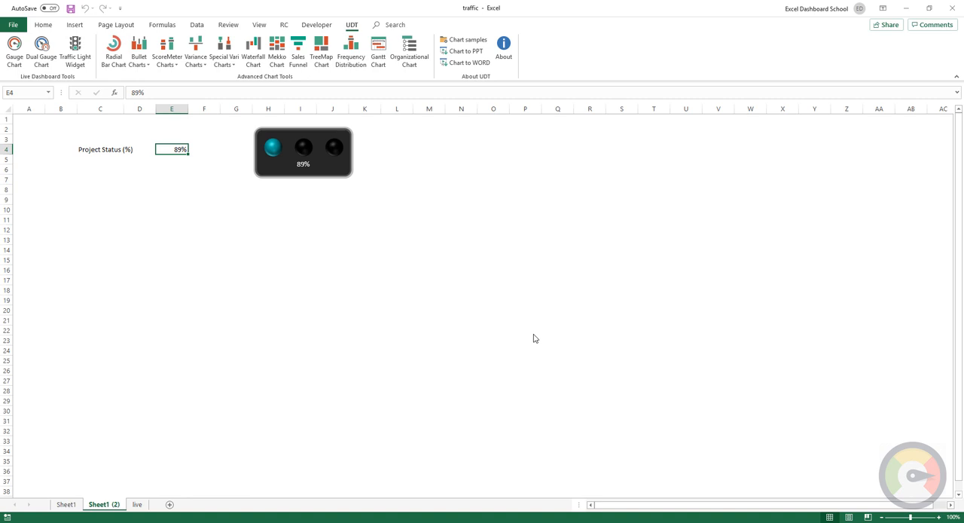
pyautogui.moveTo(117, 197)
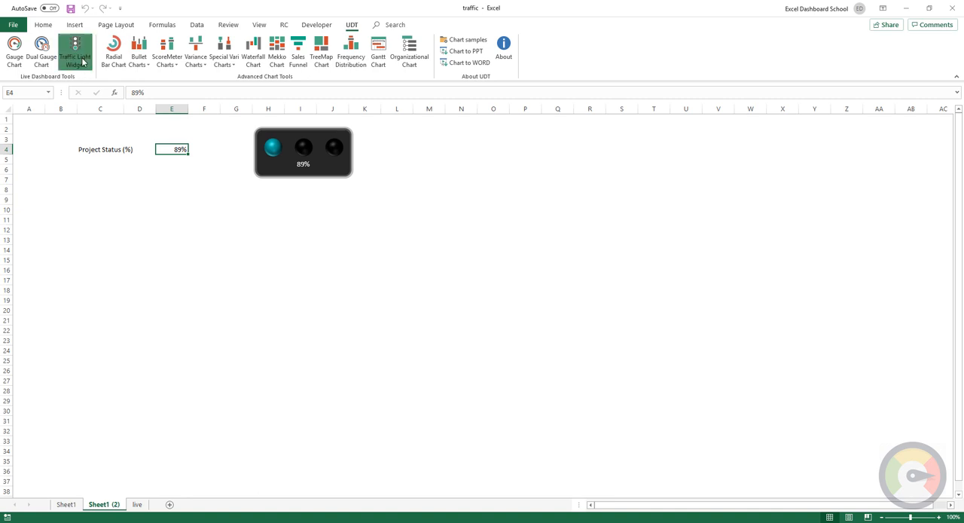
# - Reopen Traffic Light Widget settings to set SAMPLE-01 back to vertical TL_V1
pyautogui.click(74, 51)
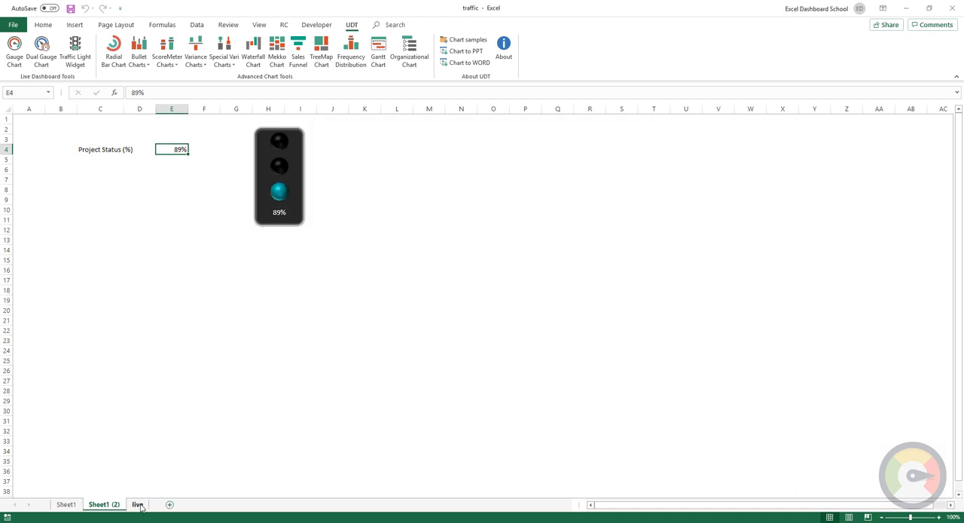
# - Open the live sheet and save three times to refresh its random traffic-light values
pyautogui.click(138, 504)
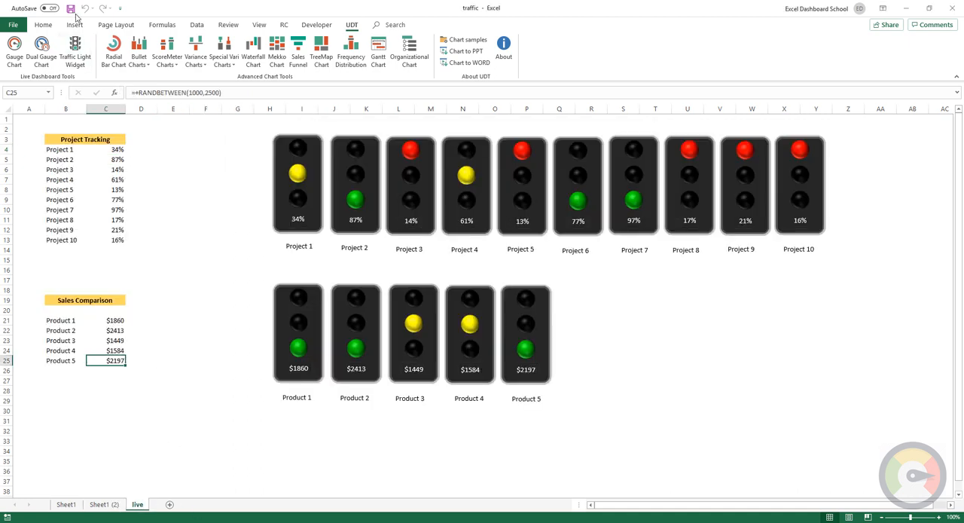
pyautogui.click(70, 8)
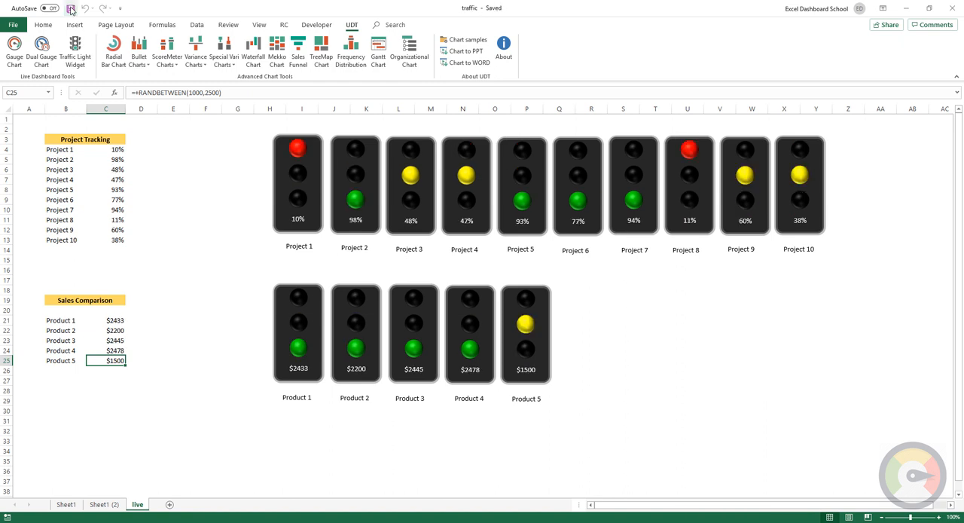
pyautogui.click(70, 9)
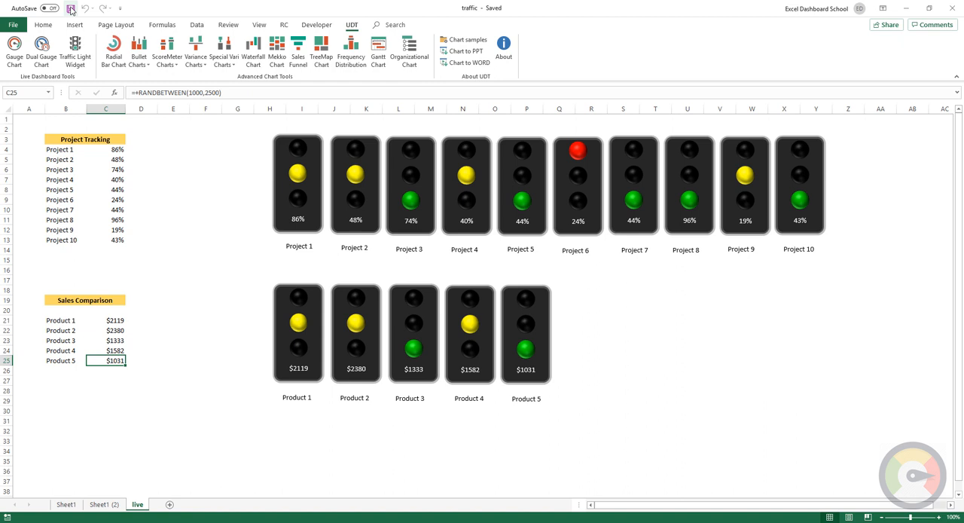
pyautogui.click(70, 8)
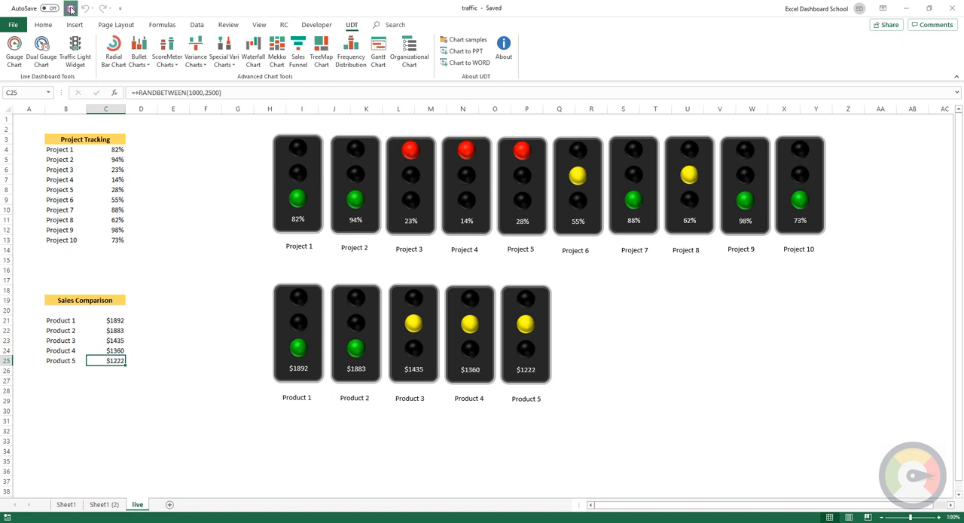